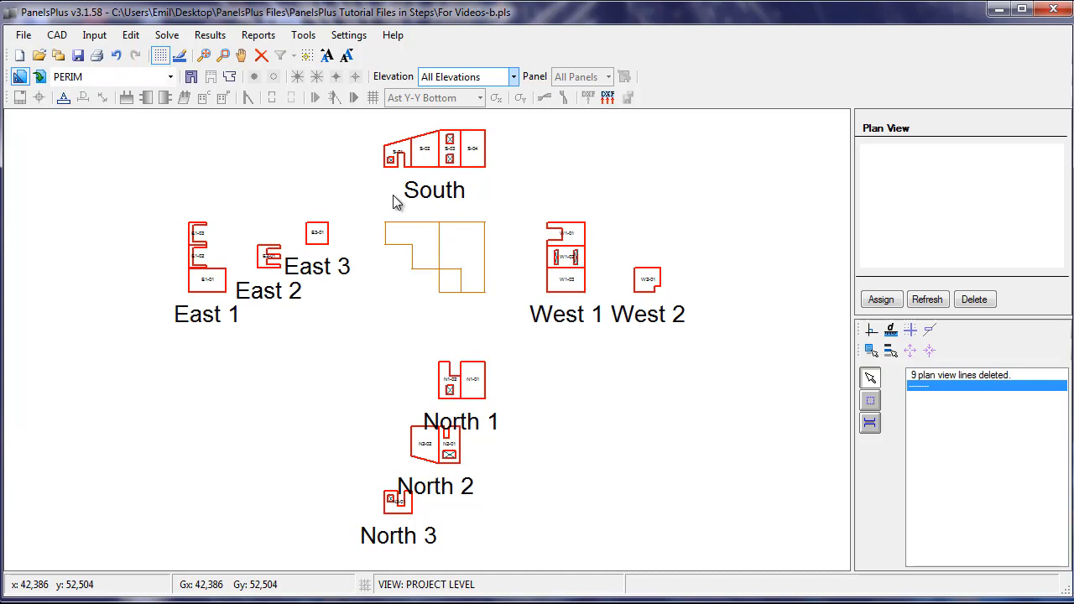
{"action": "mouse_move", "coordinate": [569, 362]}
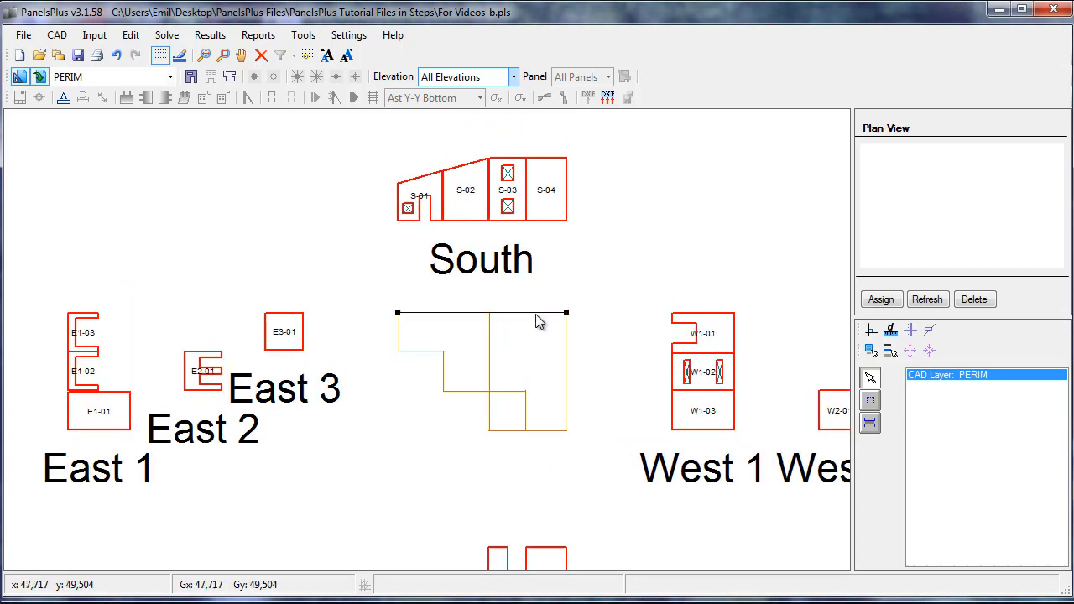
{"action": "mouse_move", "coordinate": [516, 294]}
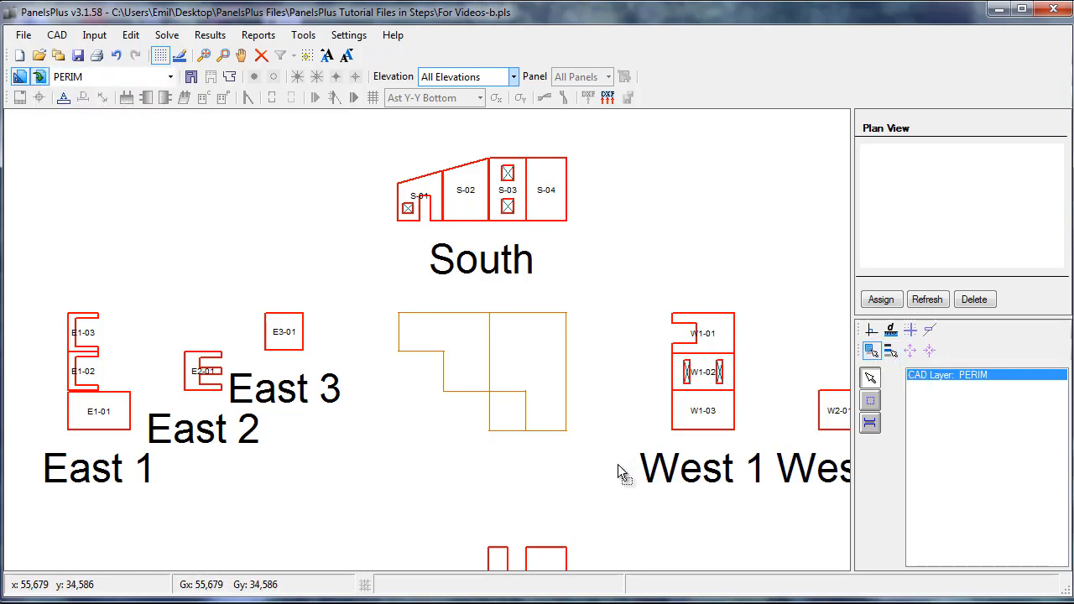
Step: Import the orange perimeter outline as the plan view, bringing in nine plan lines
{"action": "left_click", "coordinate": [480, 372]}
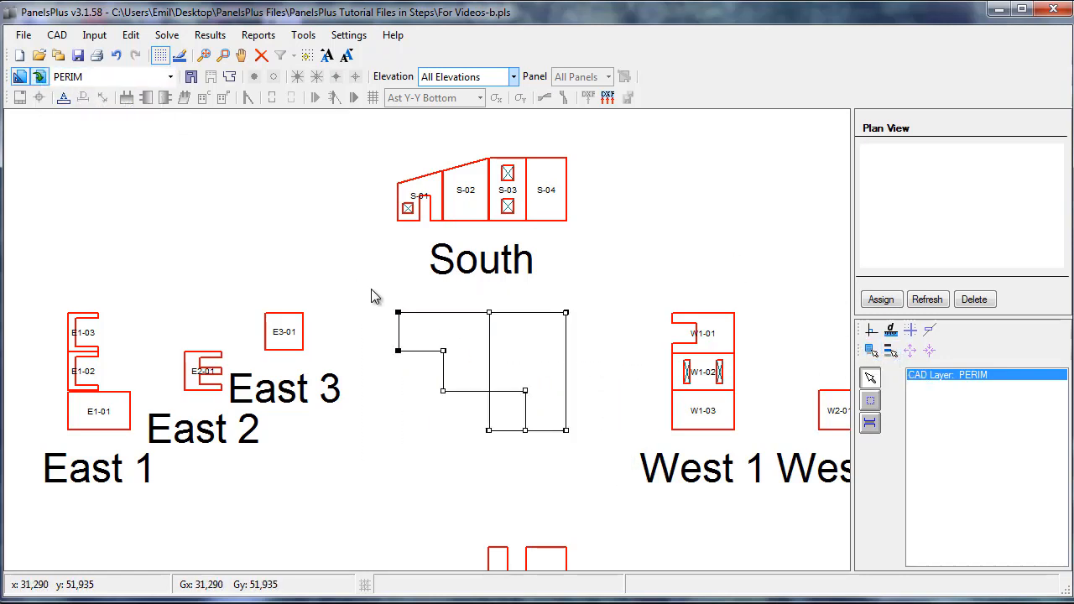
{"action": "mouse_move", "coordinate": [231, 76]}
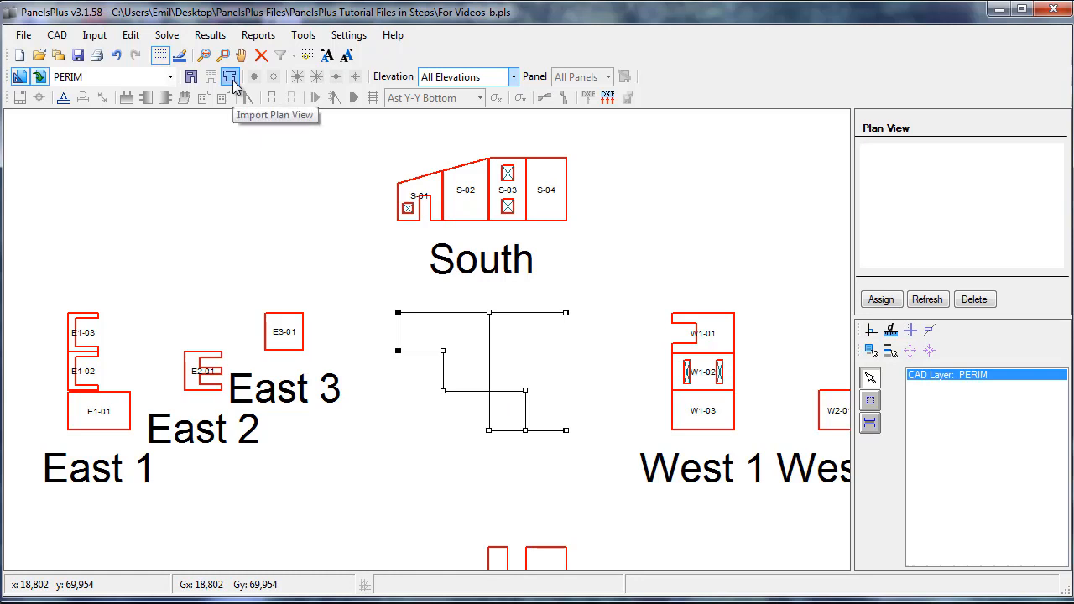
{"action": "left_click", "coordinate": [230, 76]}
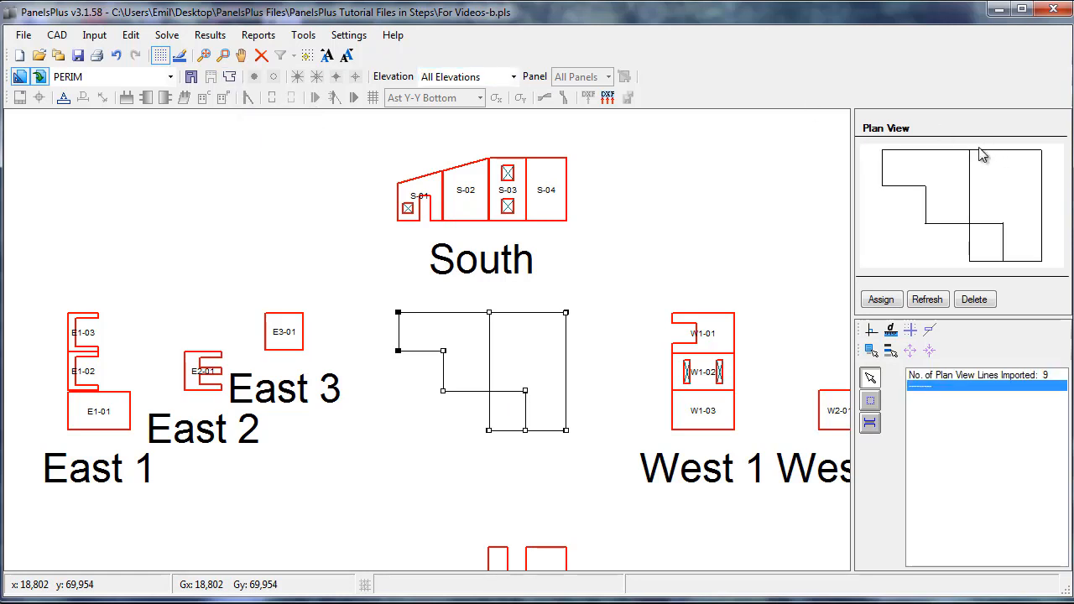
{"action": "mouse_move", "coordinate": [686, 242]}
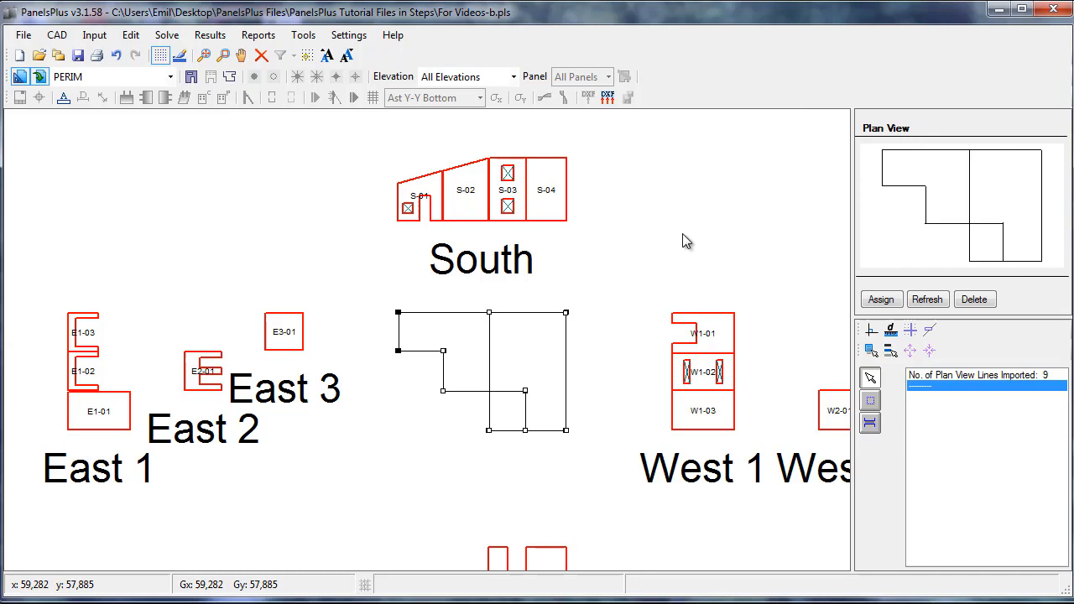
Step: Assign the South elevation to the top perimeter edge and begin assigning West 1
{"action": "left_click", "coordinate": [513, 76]}
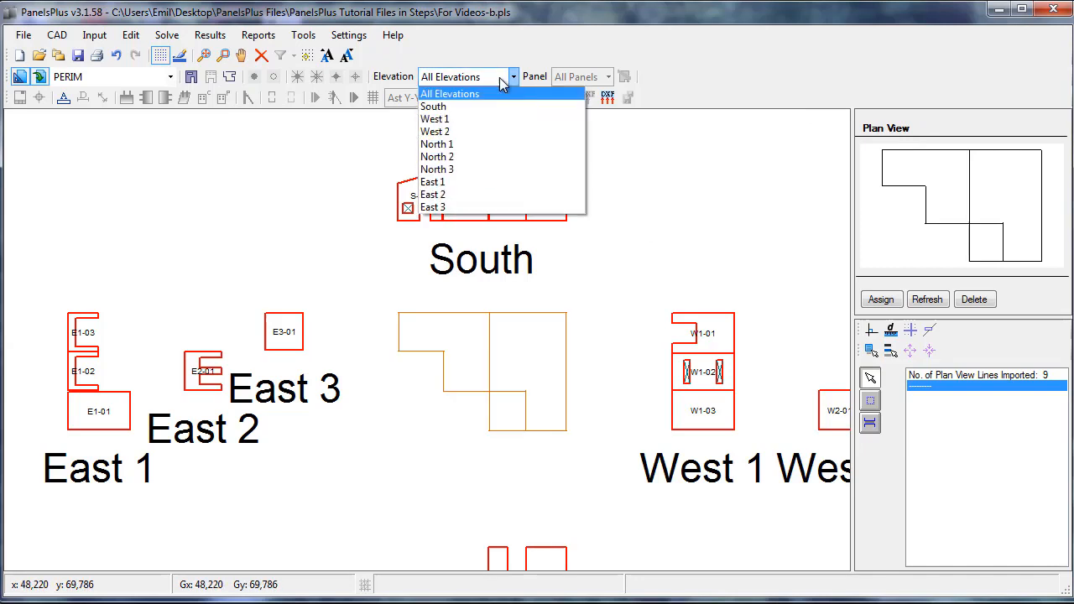
{"action": "left_click", "coordinate": [433, 106]}
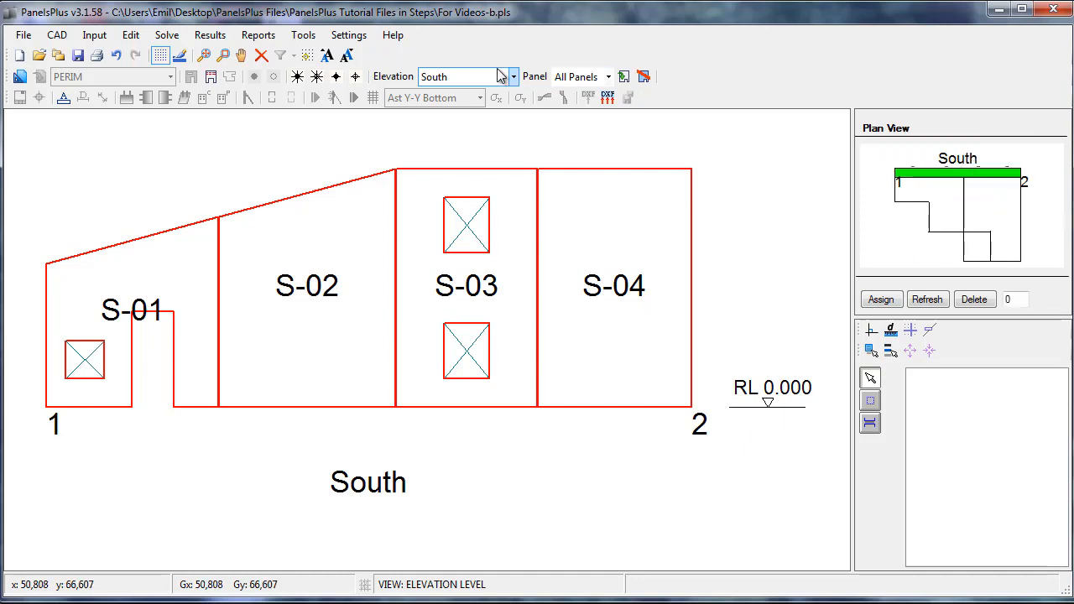
{"action": "left_click", "coordinate": [514, 76]}
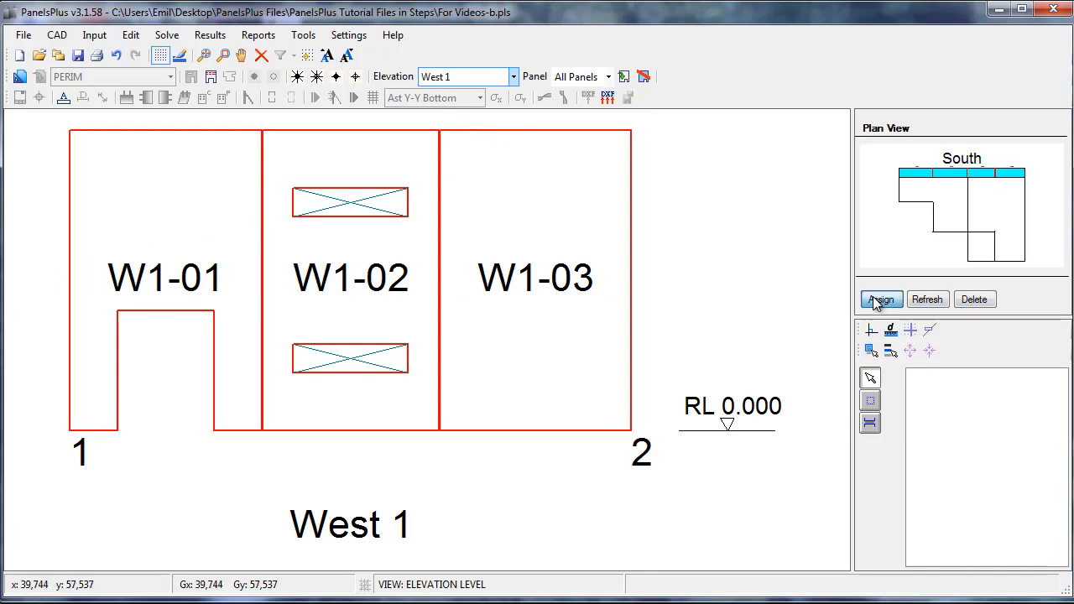
{"action": "left_click", "coordinate": [881, 299]}
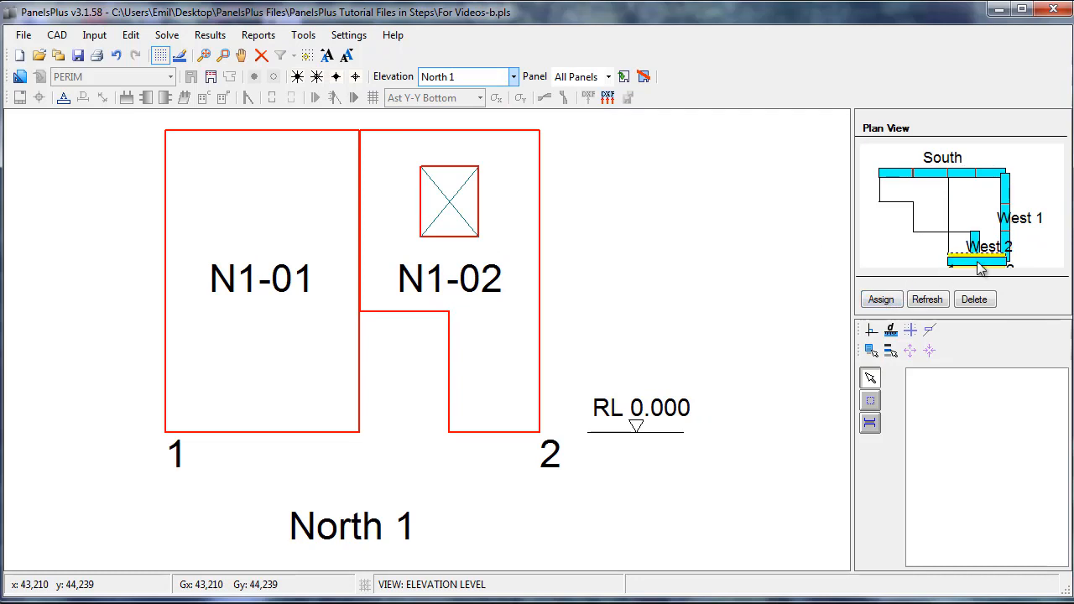
Step: Assign North 1 to the bottom edge, North 2 to the inner horizontal edge, then North 3
{"action": "left_click", "coordinate": [513, 76]}
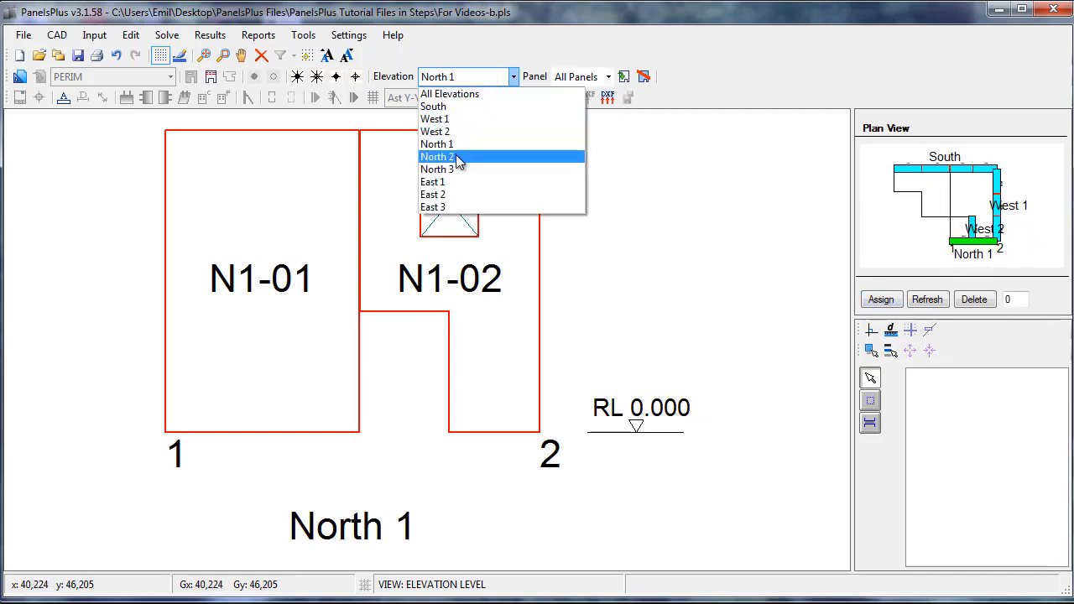
{"action": "left_click", "coordinate": [437, 157]}
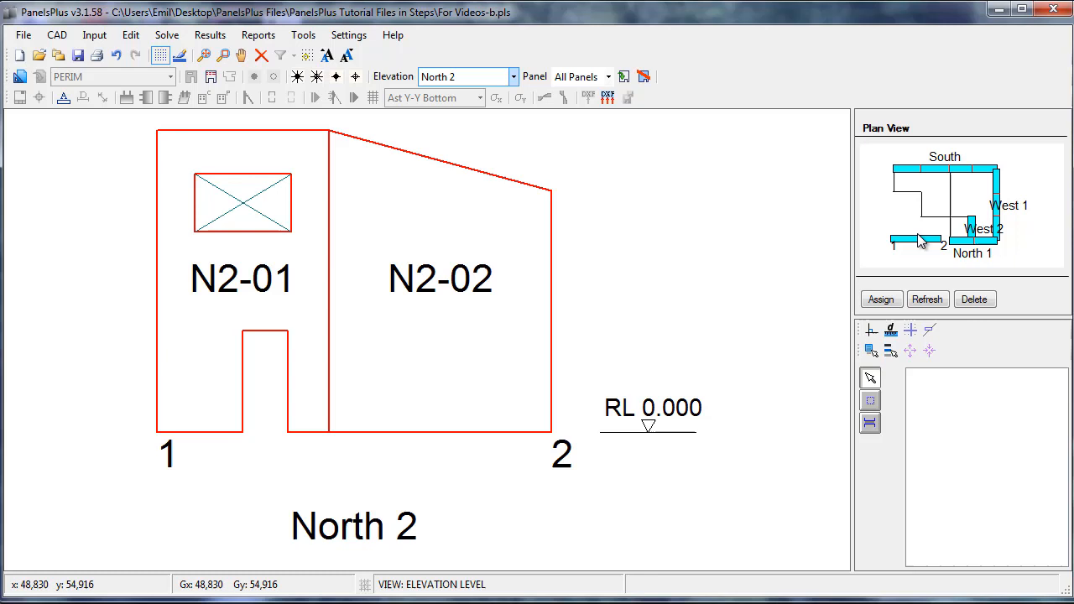
{"action": "left_click", "coordinate": [932, 223]}
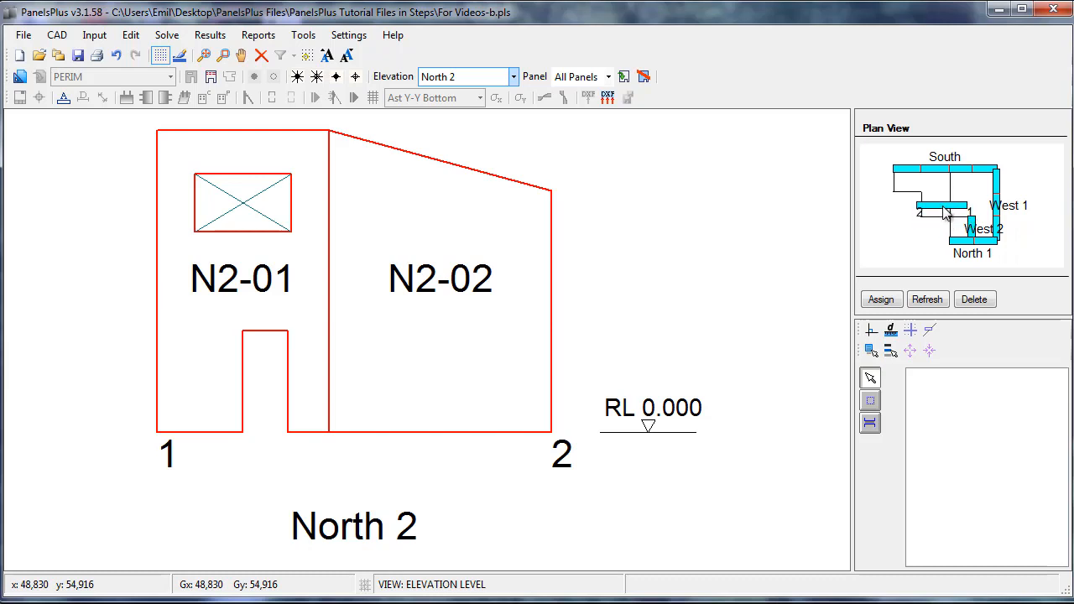
{"action": "left_click", "coordinate": [944, 214]}
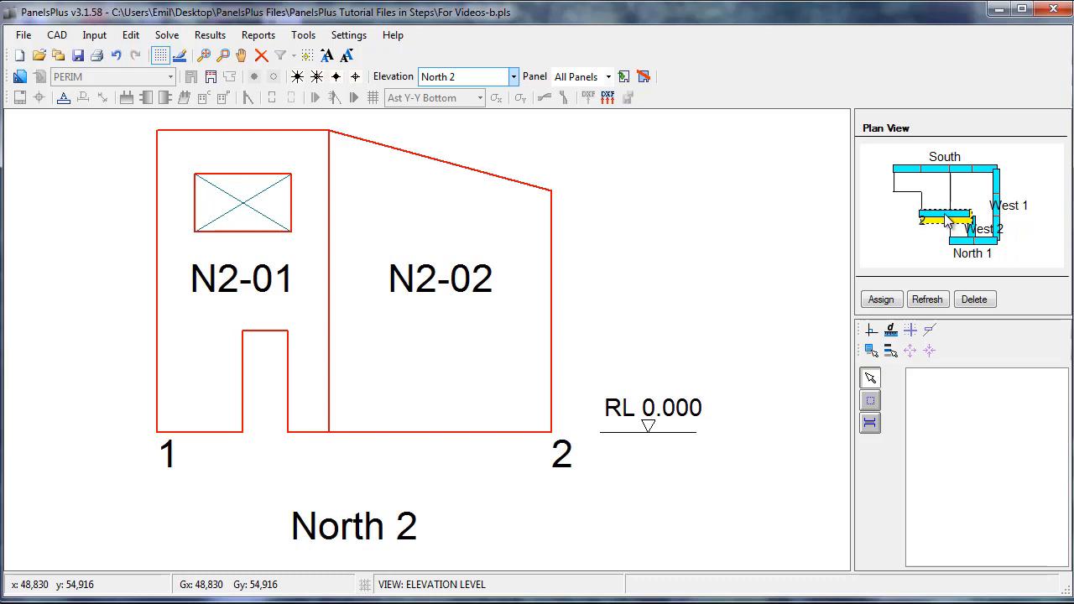
{"action": "left_click", "coordinate": [945, 217]}
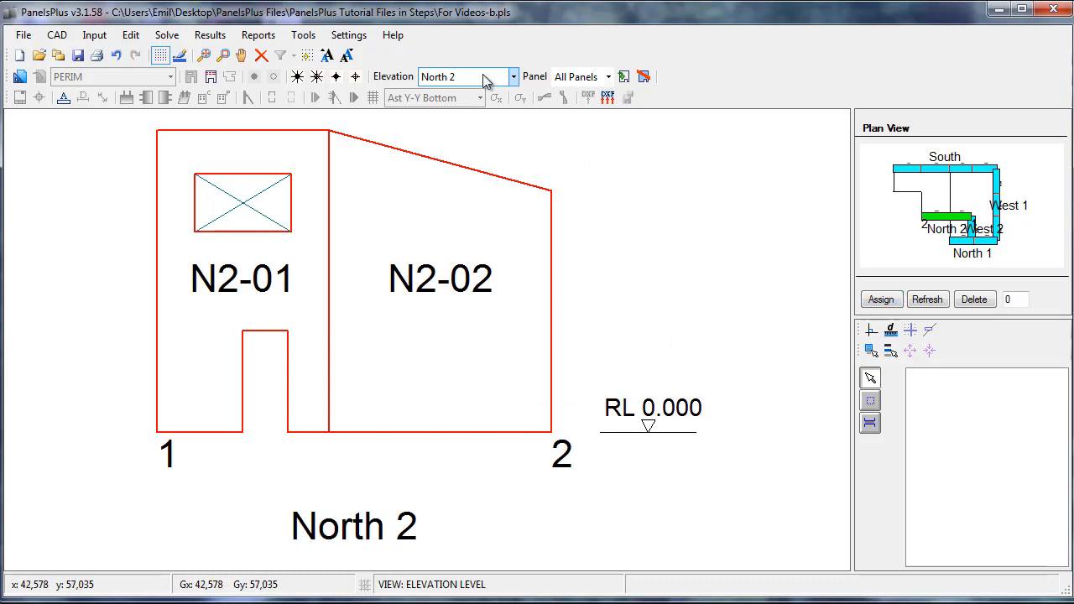
{"action": "left_click", "coordinate": [512, 77]}
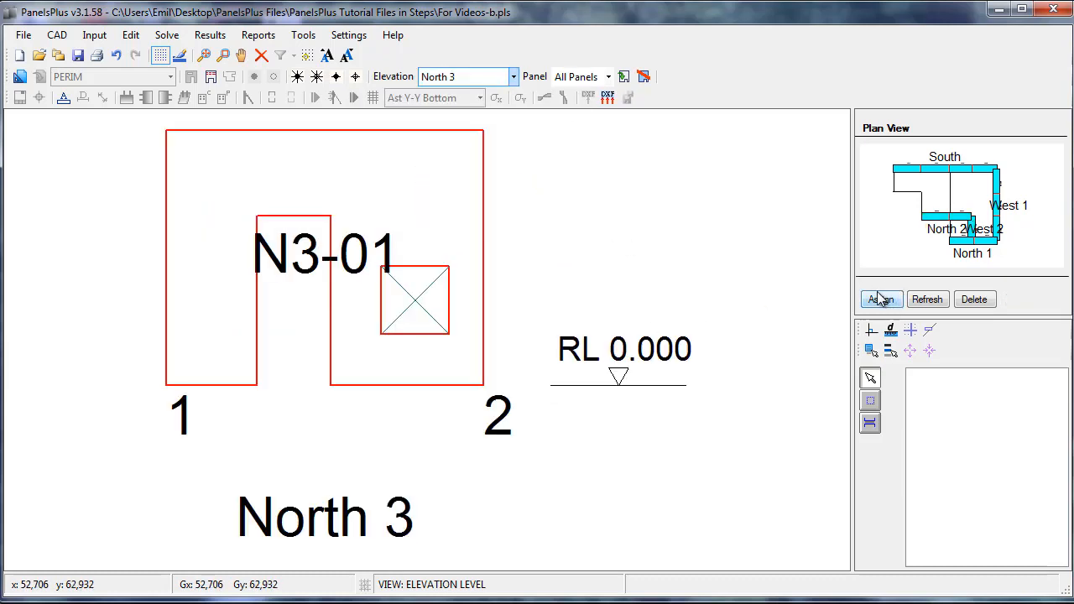
{"action": "left_click", "coordinate": [908, 192]}
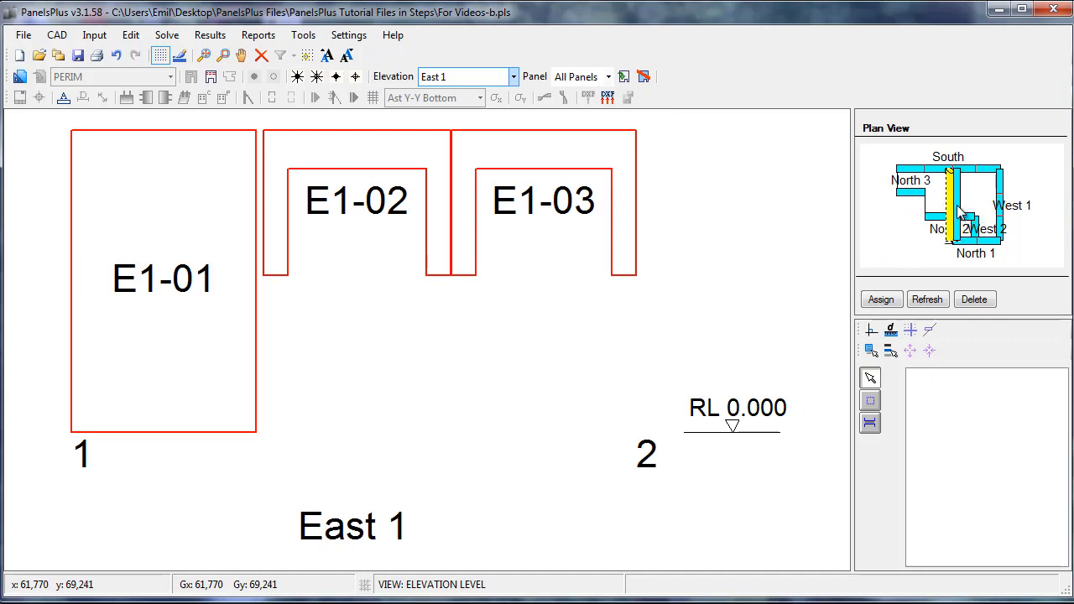
Step: Assign East 1, East 2 and East 3 to their edges, then show All Elevations
{"action": "left_click", "coordinate": [512, 76]}
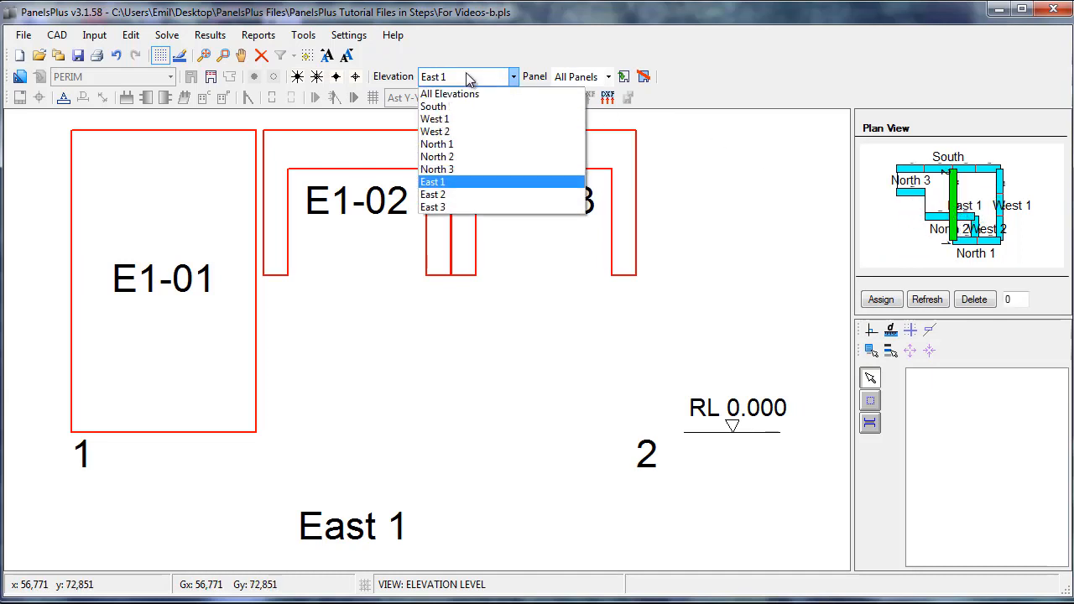
{"action": "left_click", "coordinate": [433, 194]}
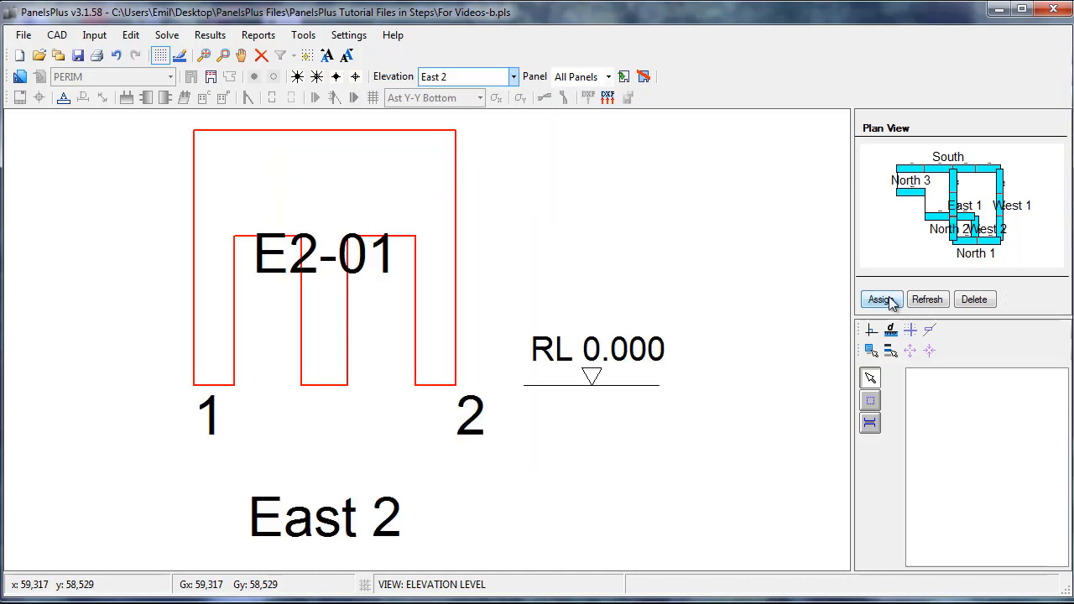
{"action": "left_click", "coordinate": [513, 76]}
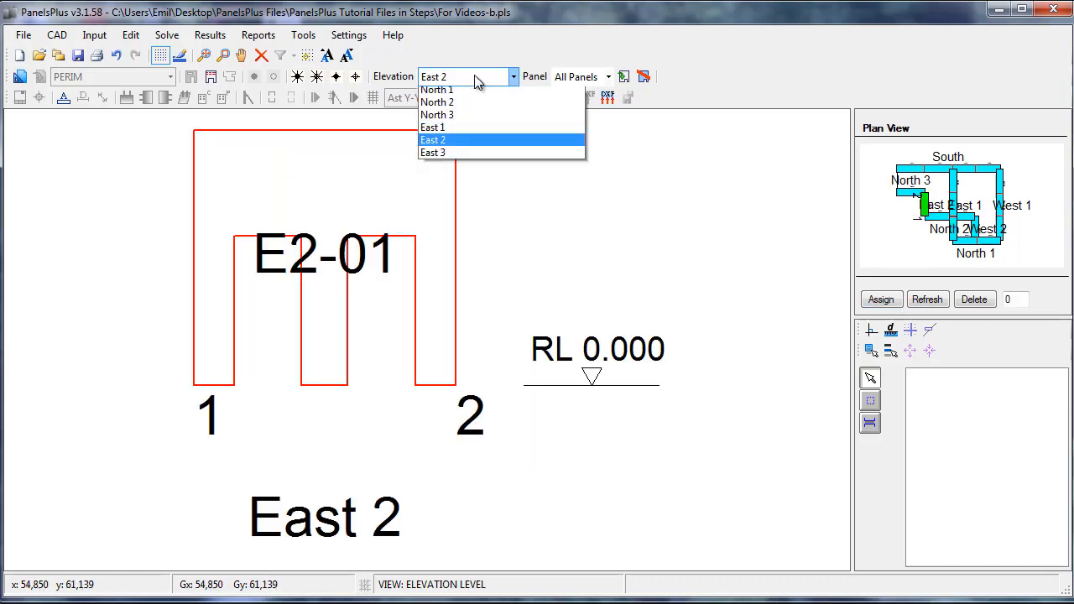
{"action": "left_click", "coordinate": [433, 153]}
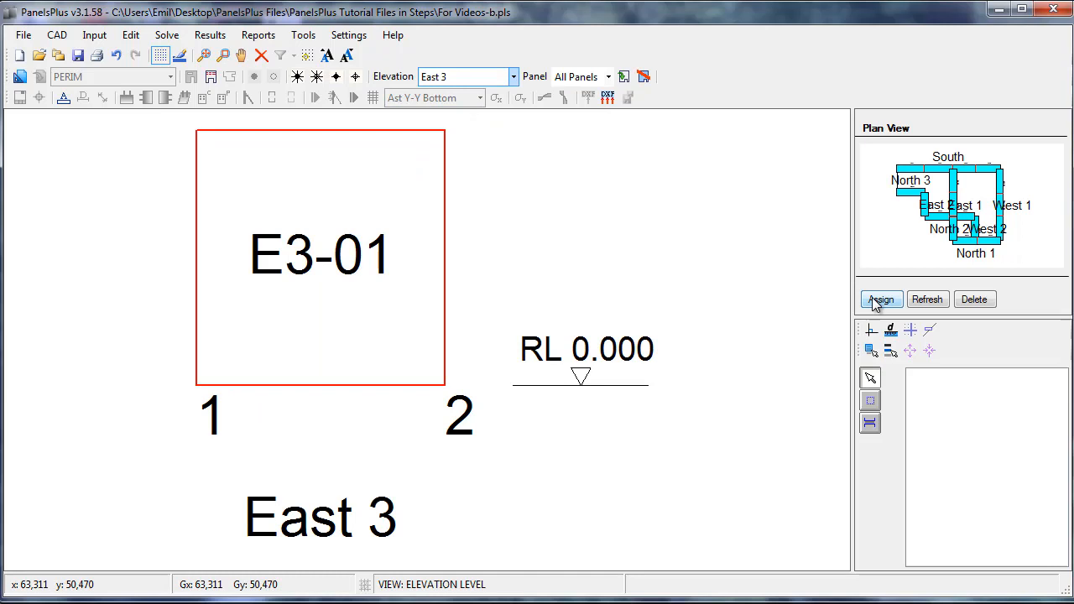
{"action": "left_click", "coordinate": [881, 300]}
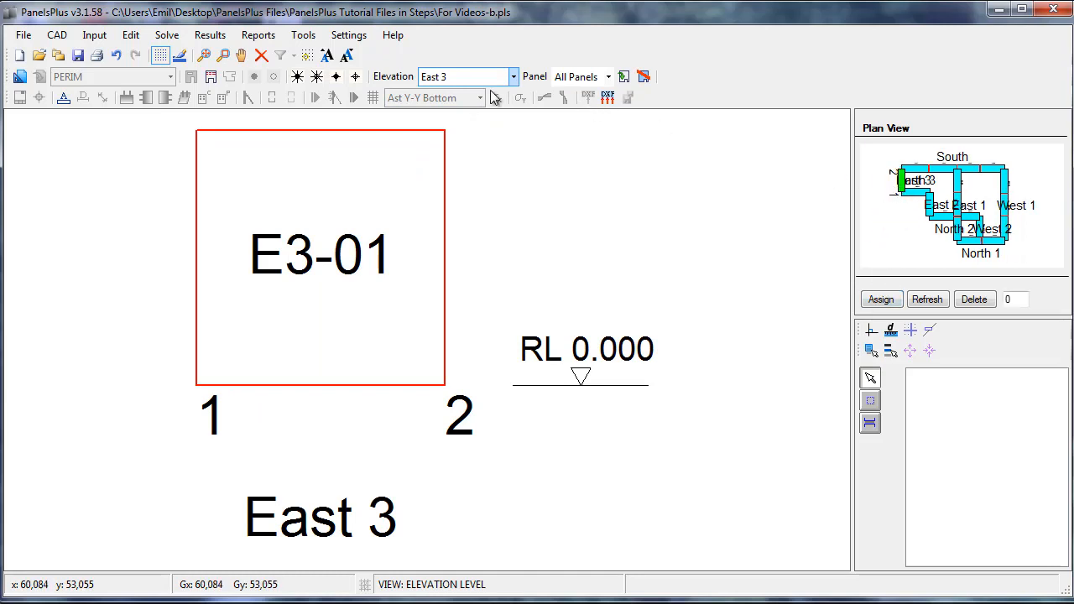
{"action": "left_click", "coordinate": [467, 76]}
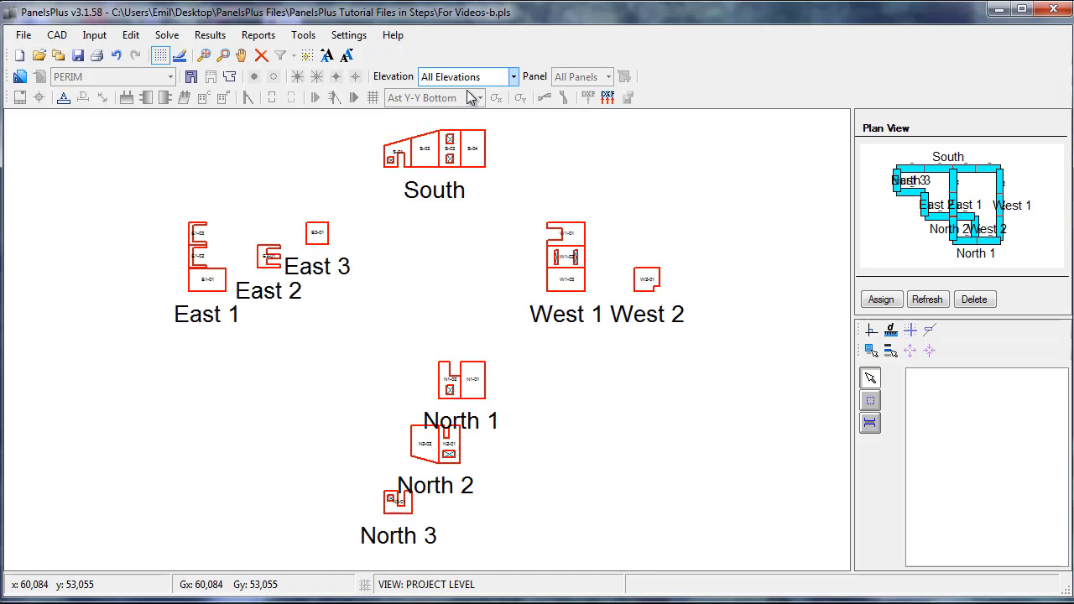
{"action": "mouse_move", "coordinate": [819, 116]}
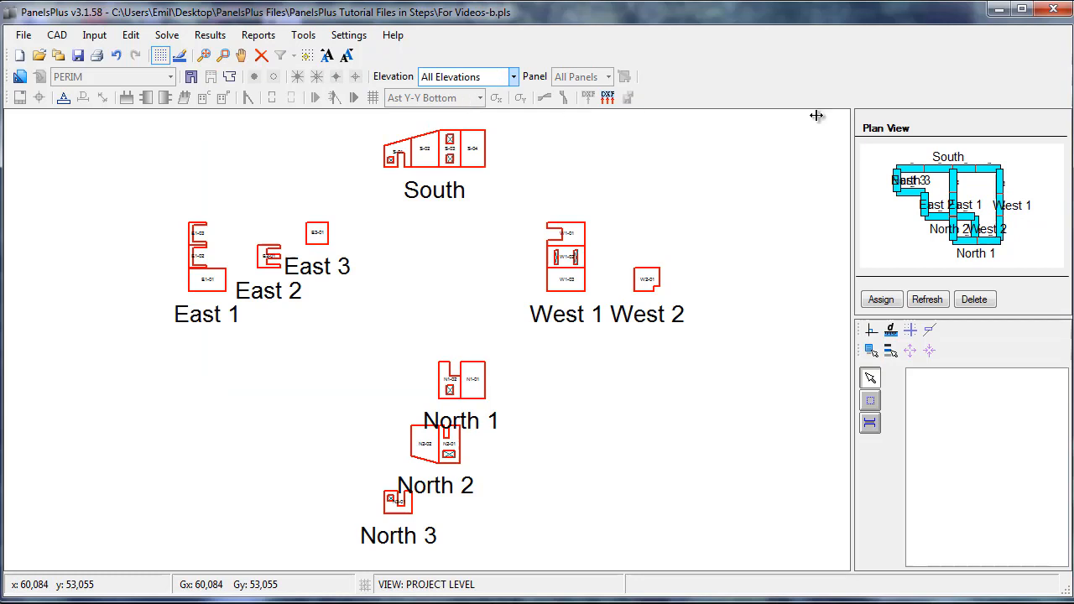
{"action": "left_click", "coordinate": [303, 35]}
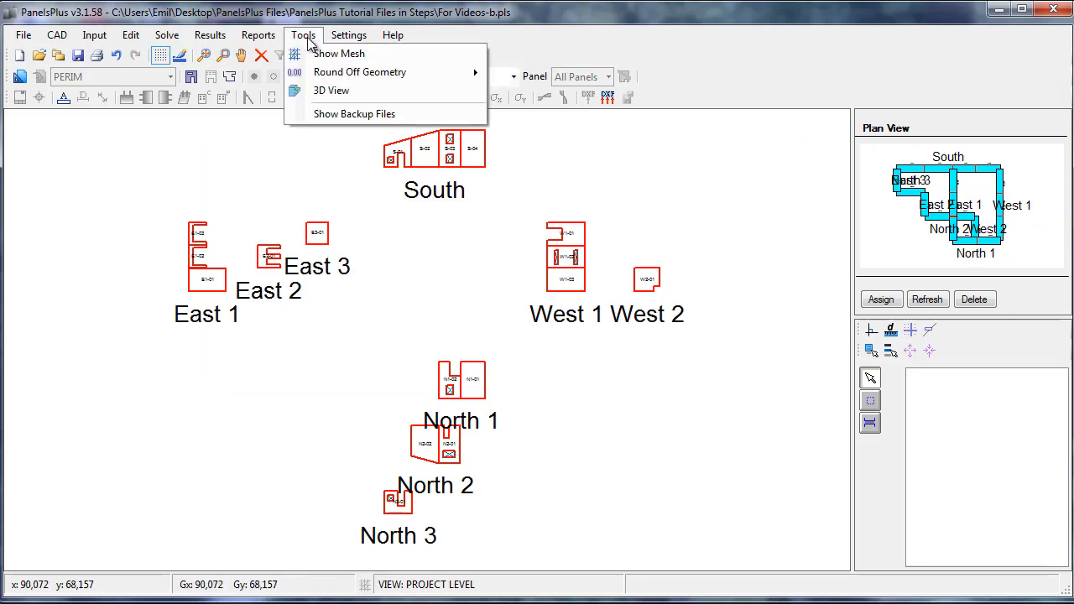
{"action": "left_click", "coordinate": [331, 89]}
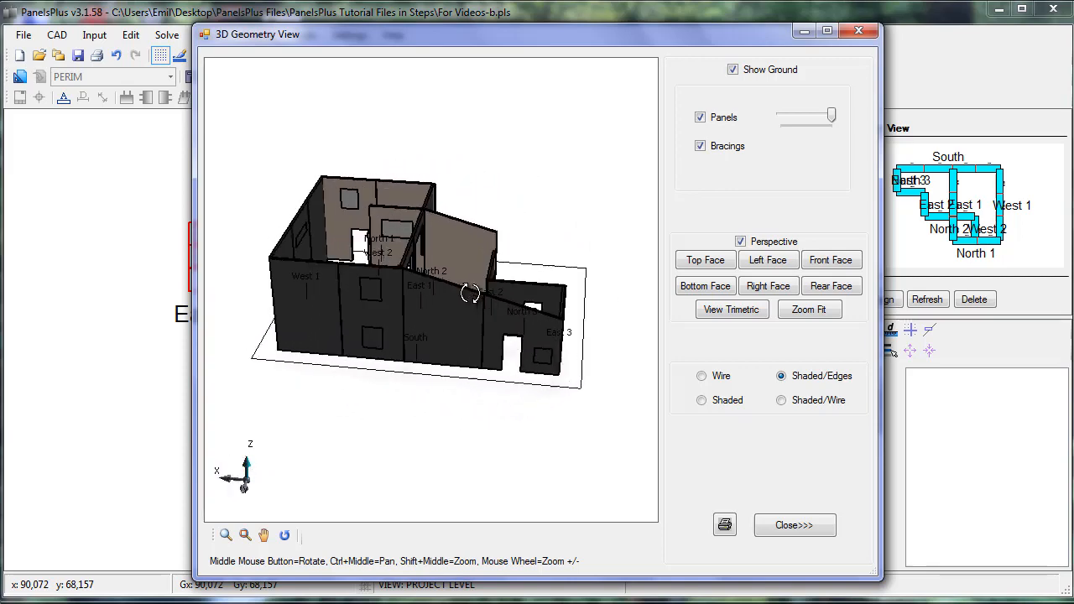
{"action": "left_click_drag", "start_coordinate": [470, 294], "coordinate": [357, 281]}
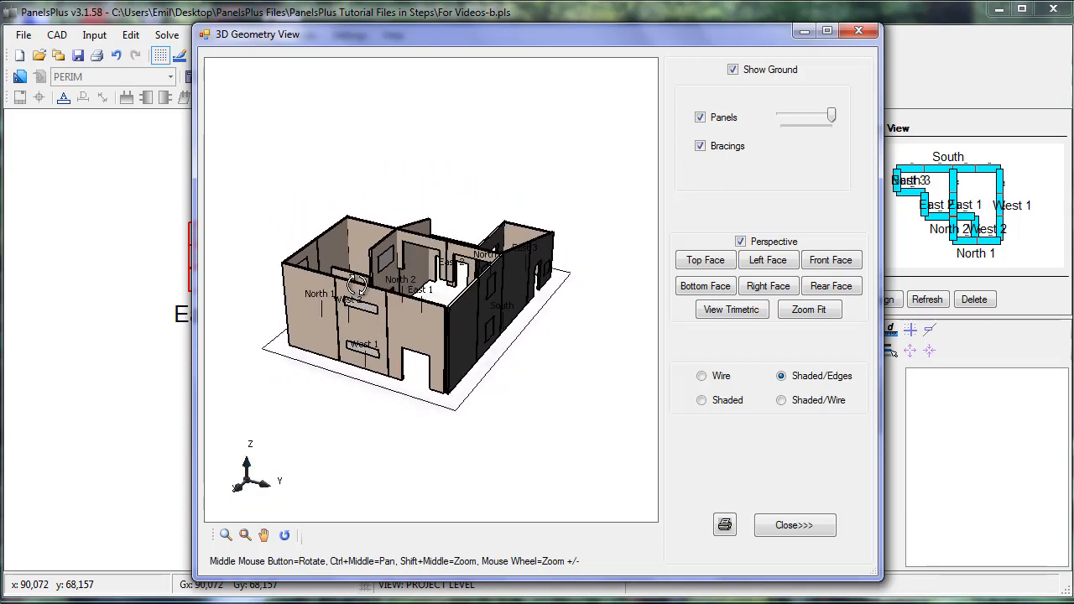
{"action": "left_click_drag", "start_coordinate": [353, 281], "coordinate": [537, 244]}
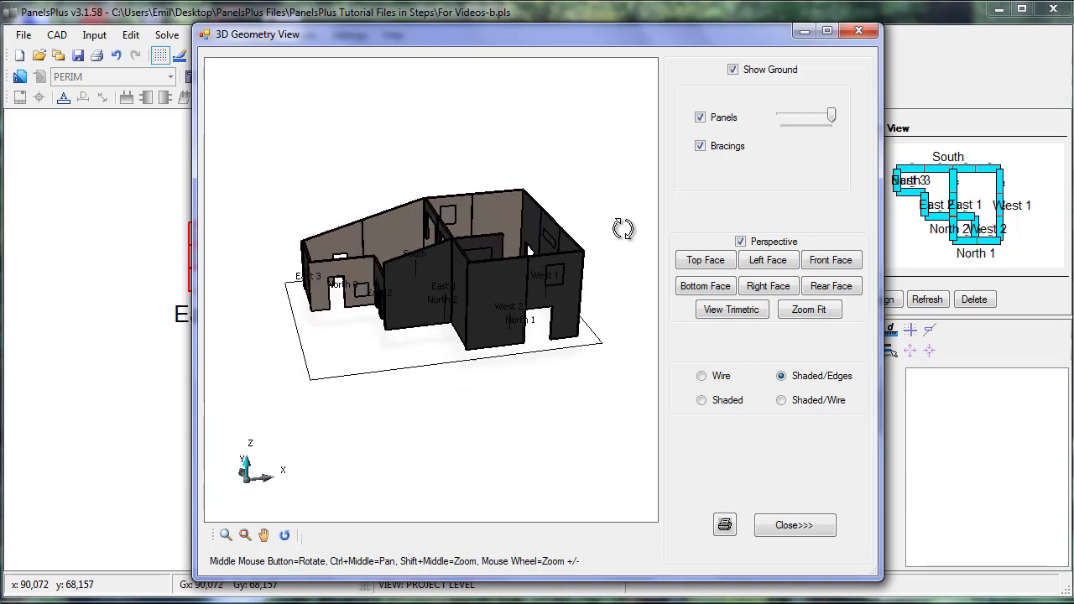
{"action": "left_click_drag", "start_coordinate": [623, 229], "coordinate": [495, 294]}
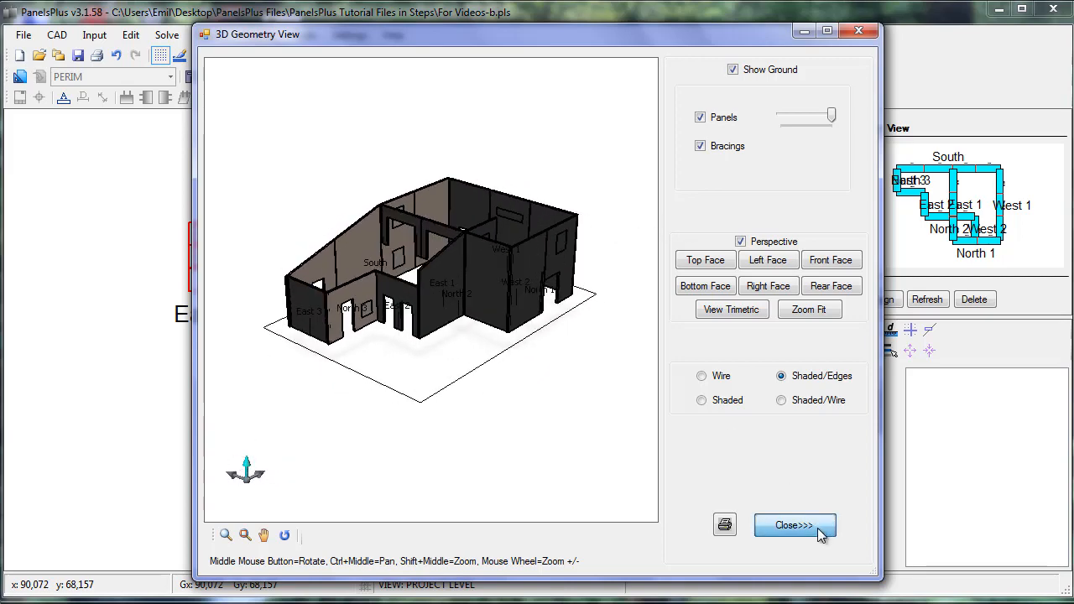
{"action": "left_click", "coordinate": [795, 525]}
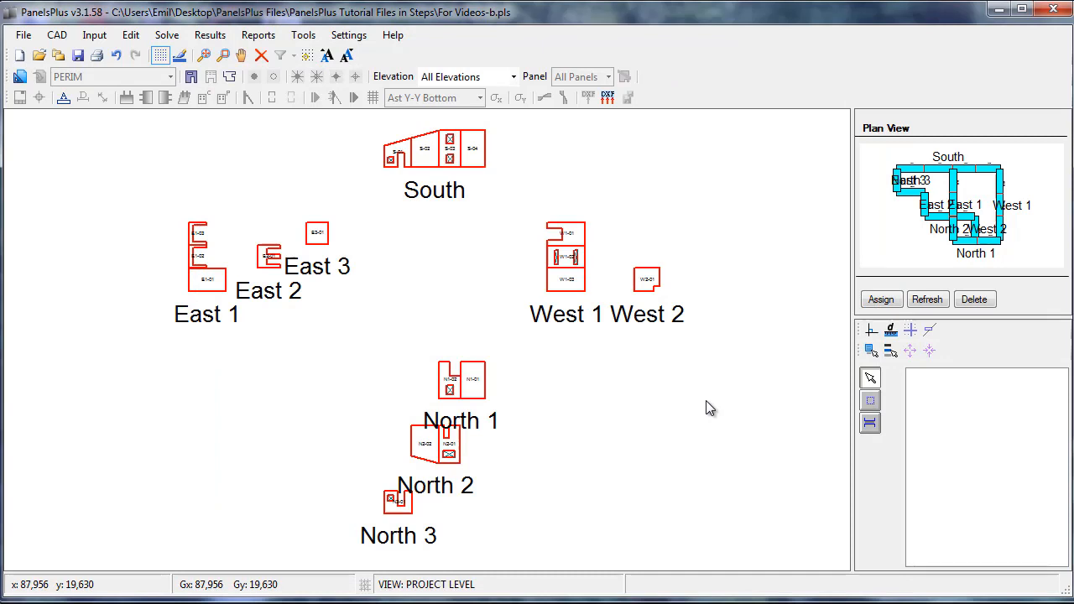